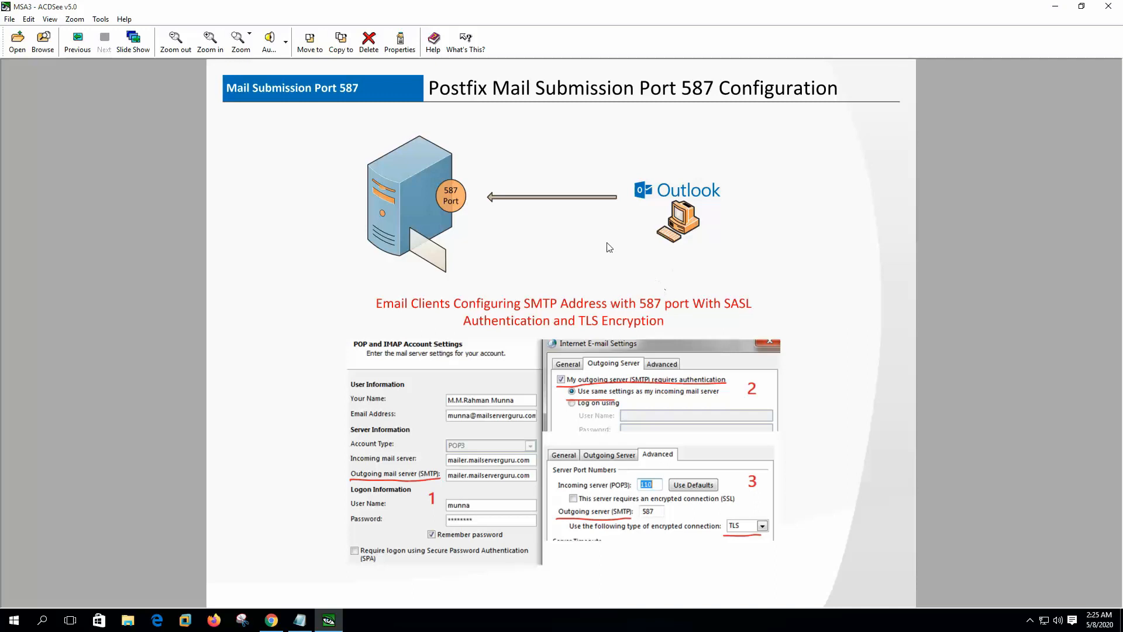
mouse_move(77, 38)
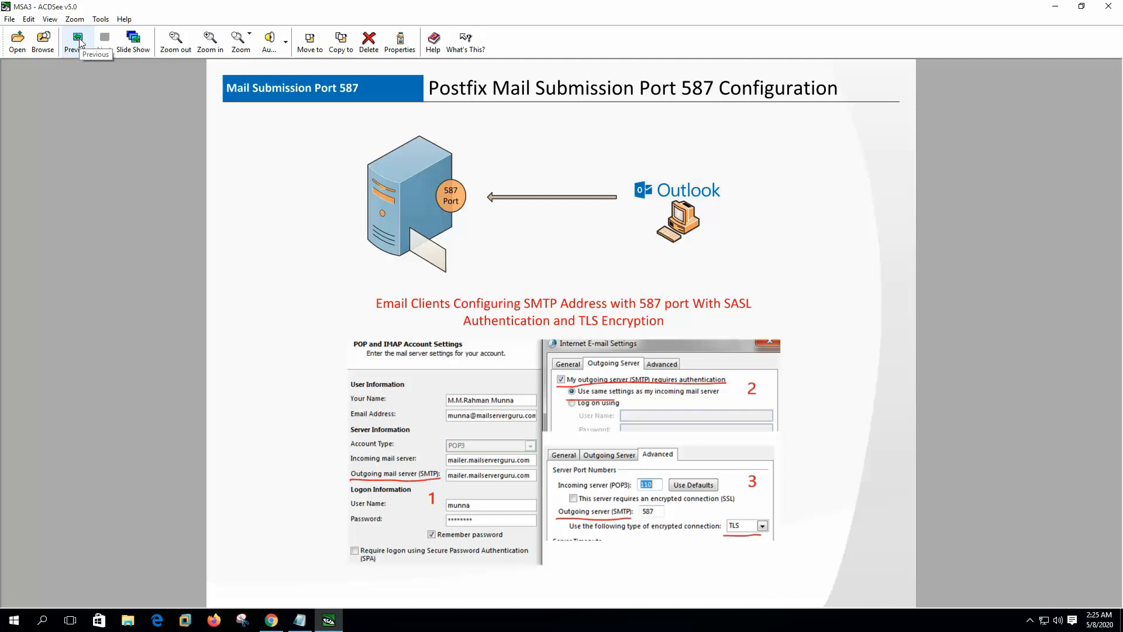
Go back to the Postfix SMTPS 465 Port Configuration slide in ACDSee
left_click(103, 41)
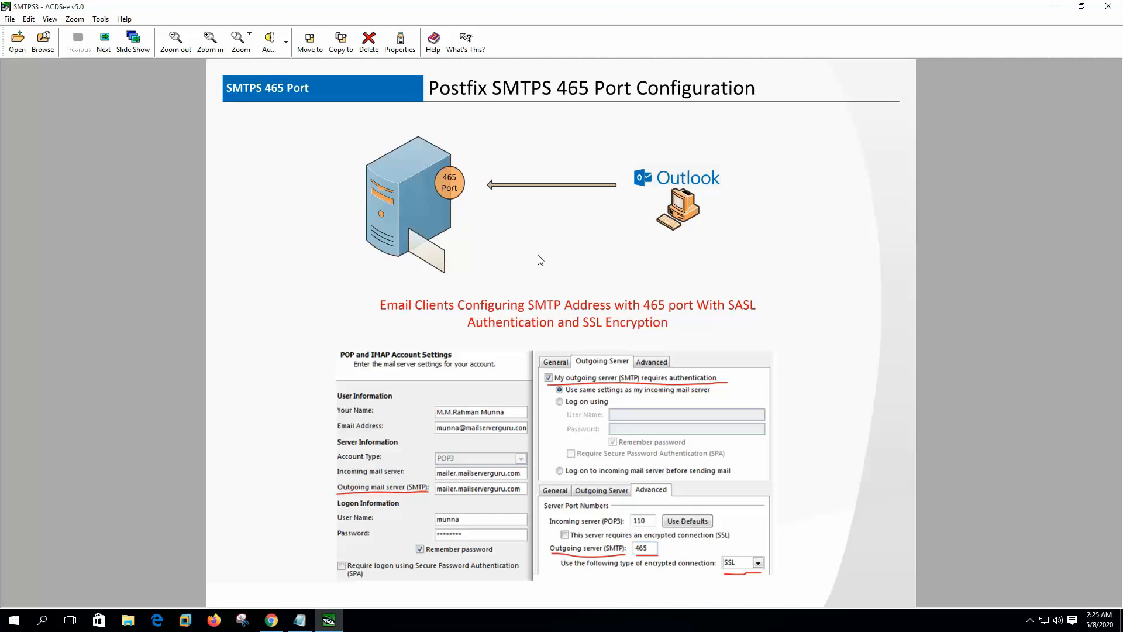
mouse_move(662, 273)
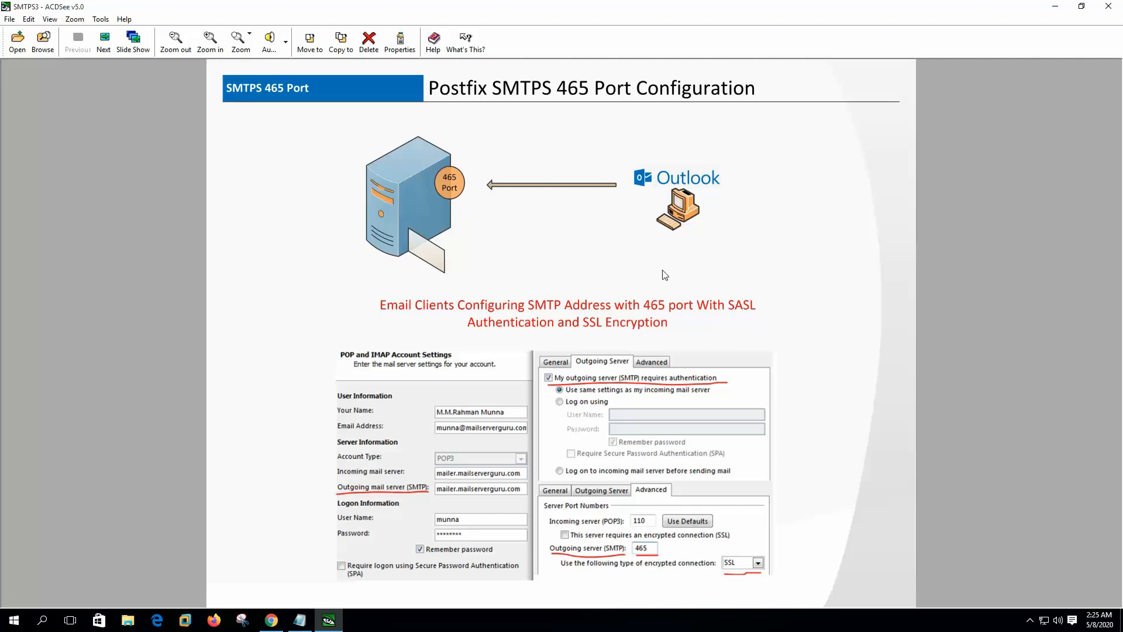
mouse_move(622, 265)
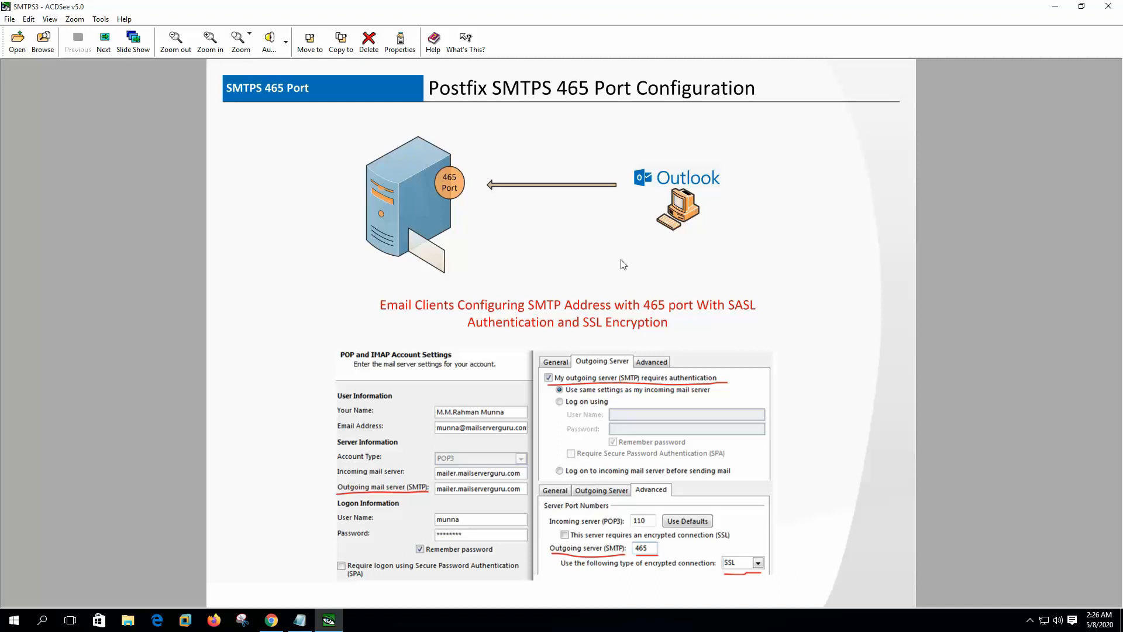
mouse_move(629, 263)
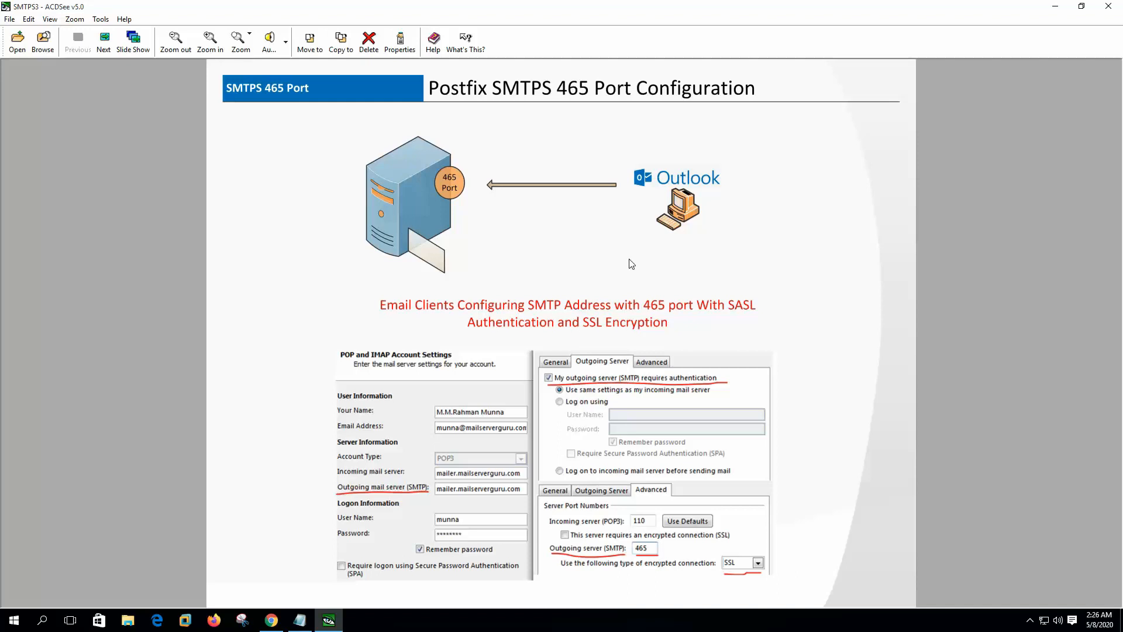
mouse_move(623, 266)
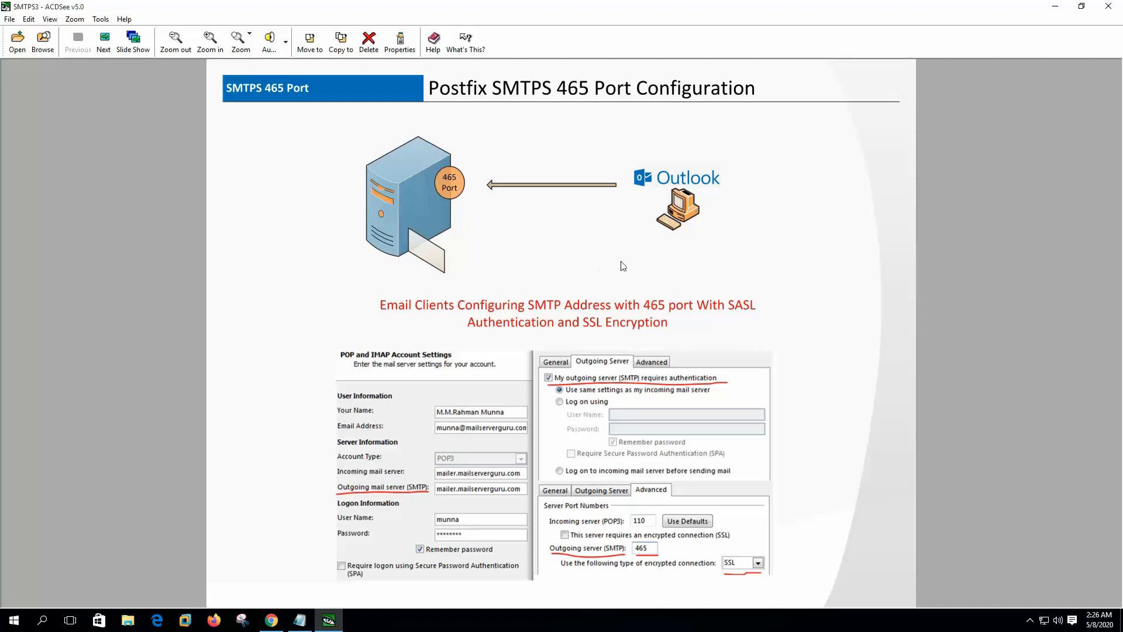
mouse_move(590, 261)
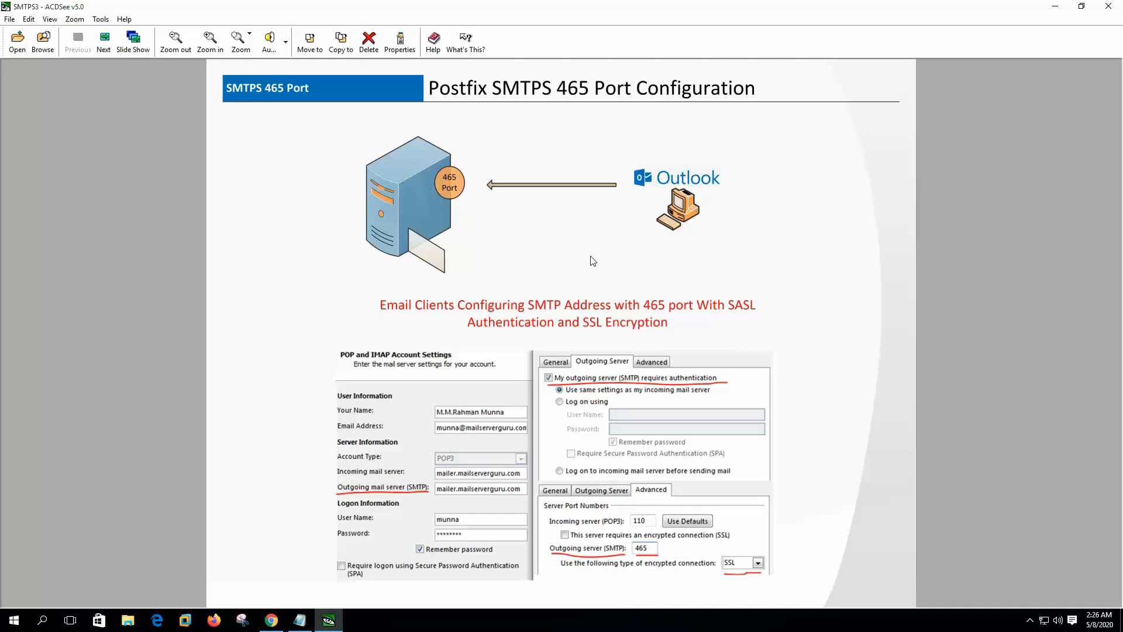
mouse_move(644, 266)
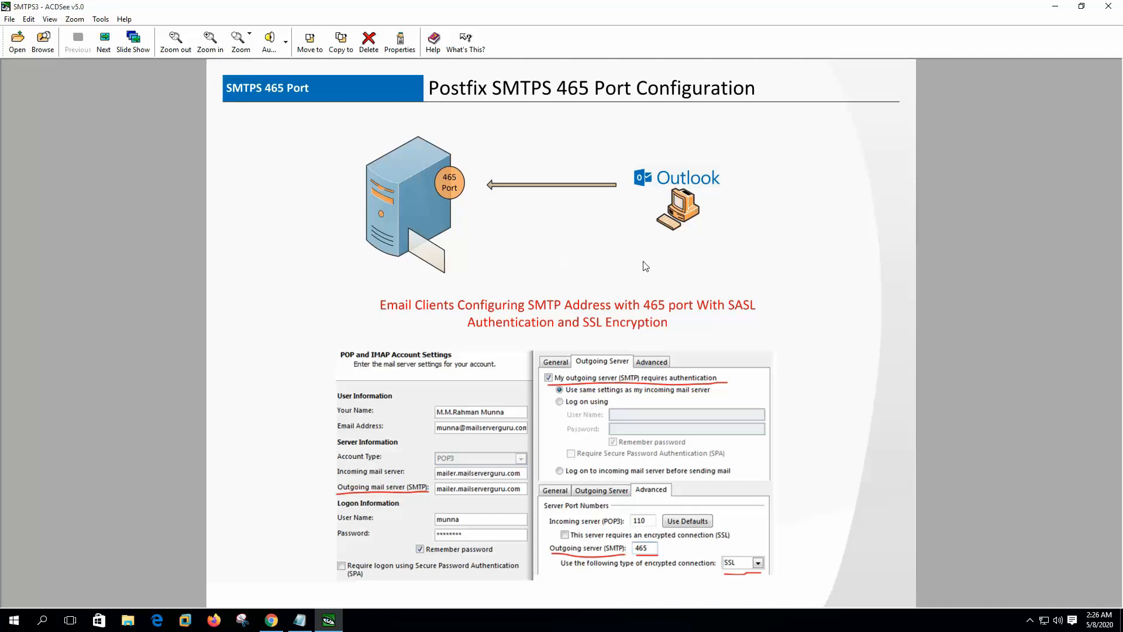
mouse_move(662, 266)
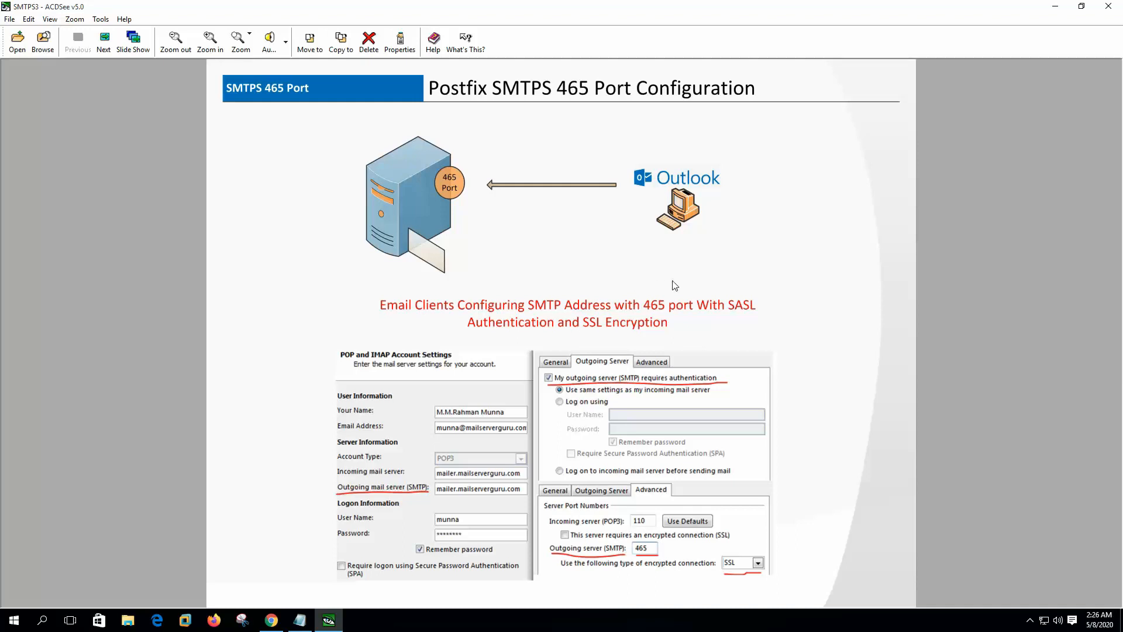
mouse_move(591, 282)
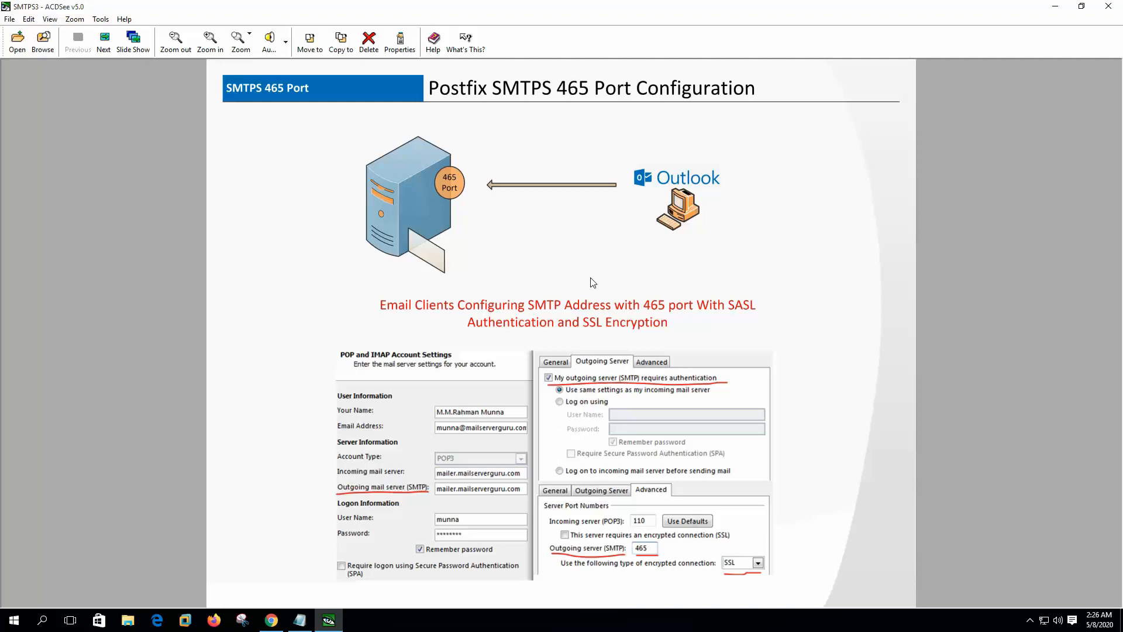
mouse_move(612, 282)
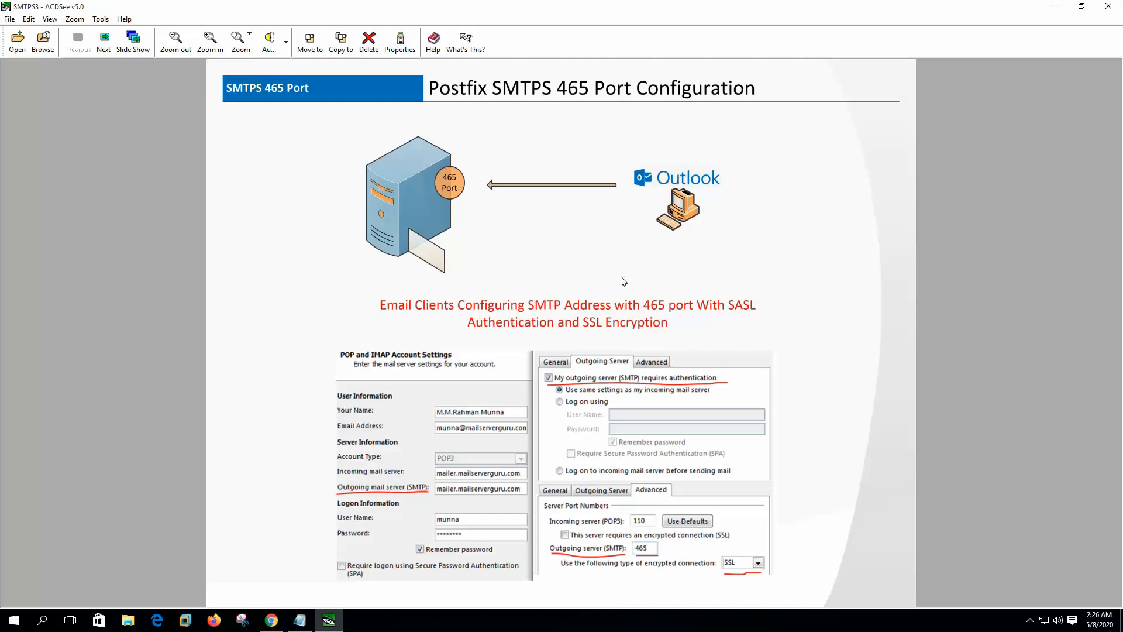
mouse_move(625, 283)
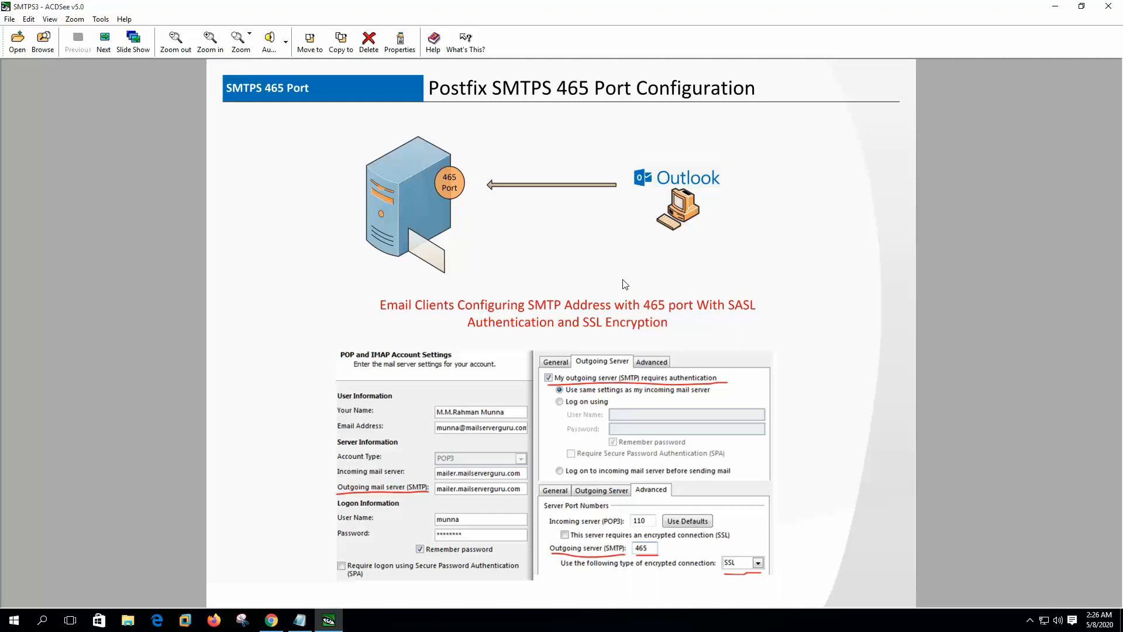
mouse_move(593, 279)
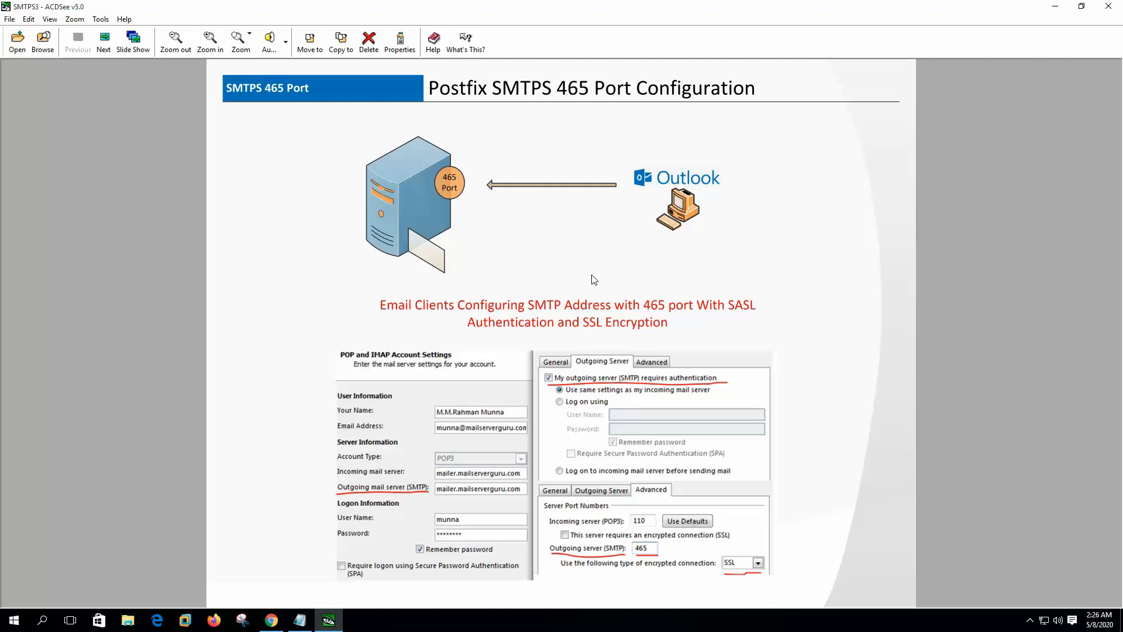
mouse_move(583, 271)
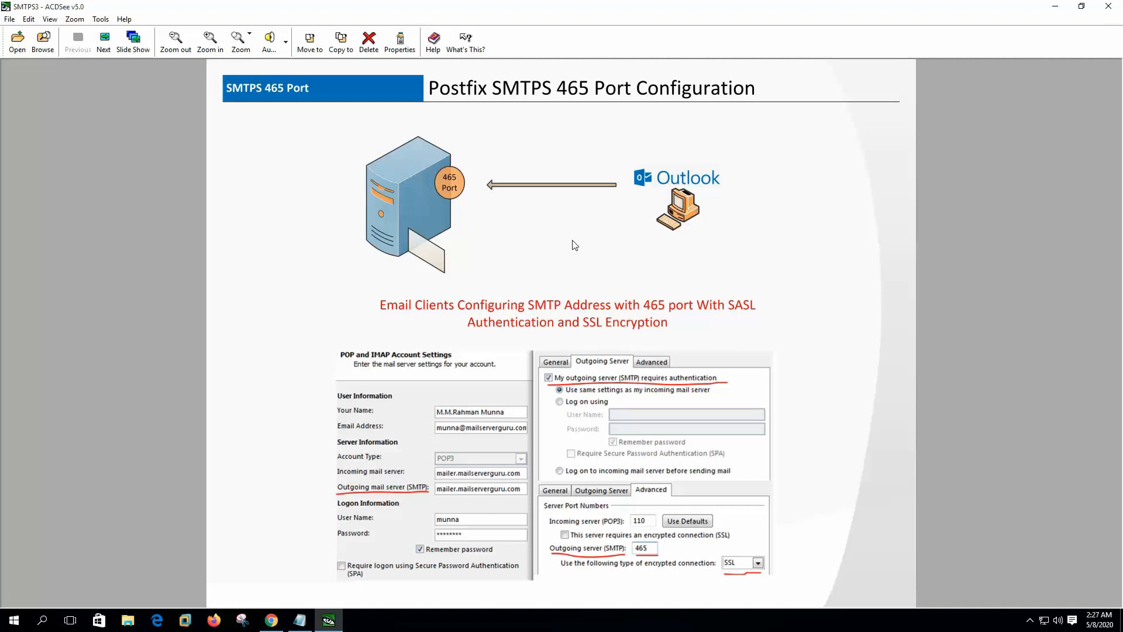
mouse_move(549, 252)
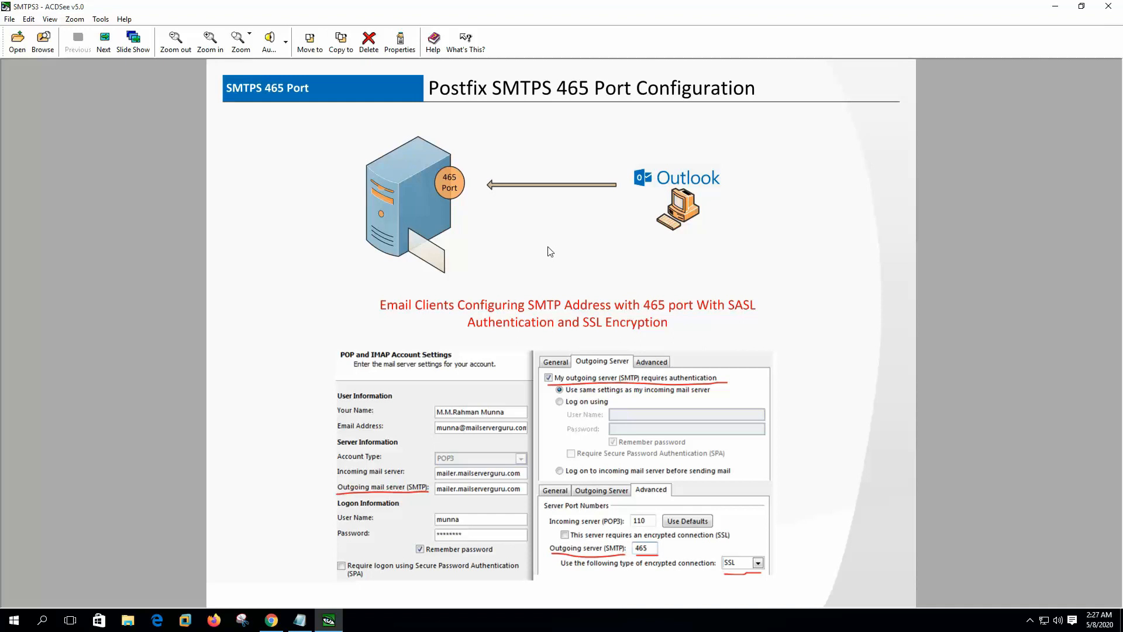
mouse_move(616, 244)
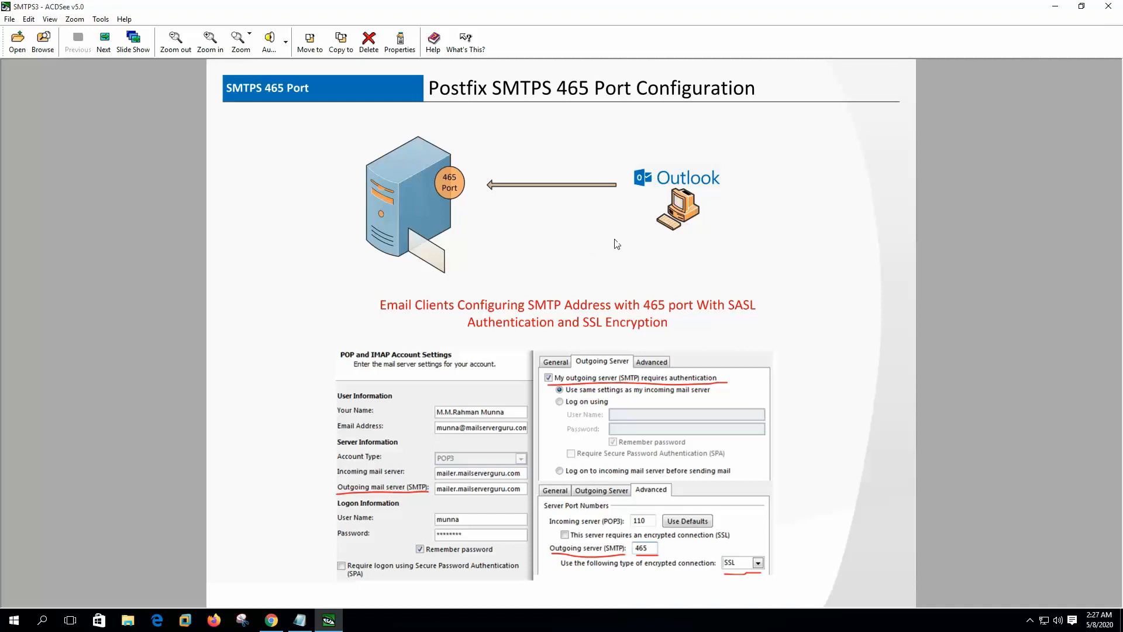
In the mail server's root shell, check hostname, move into /etc/postfix and list connections with netstat -an
left_click(385, 620)
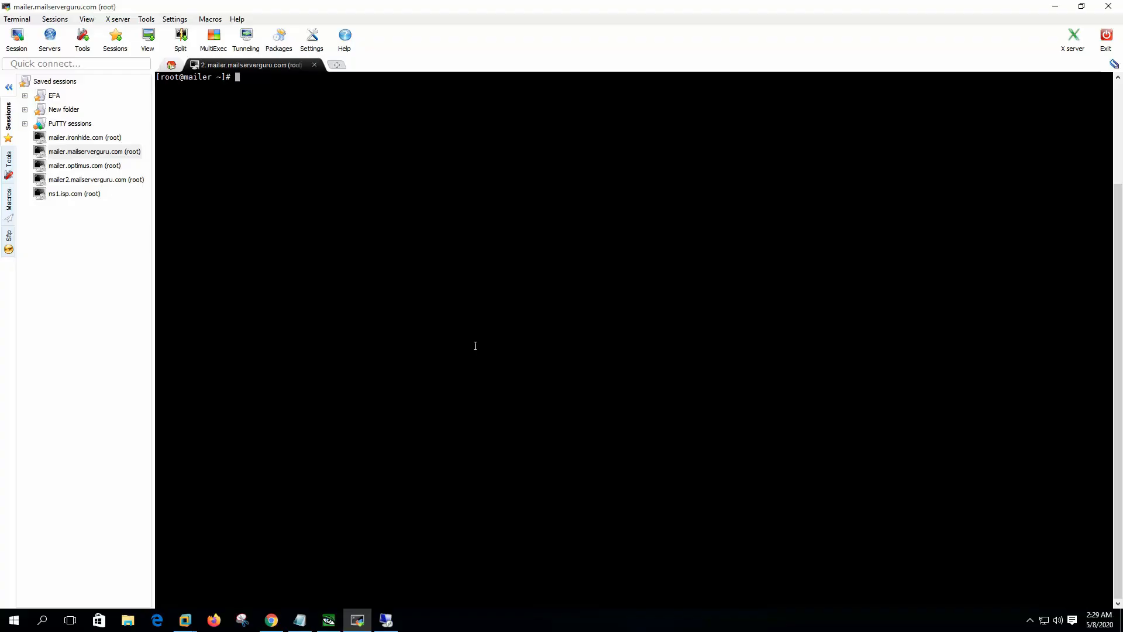
type("hostname")
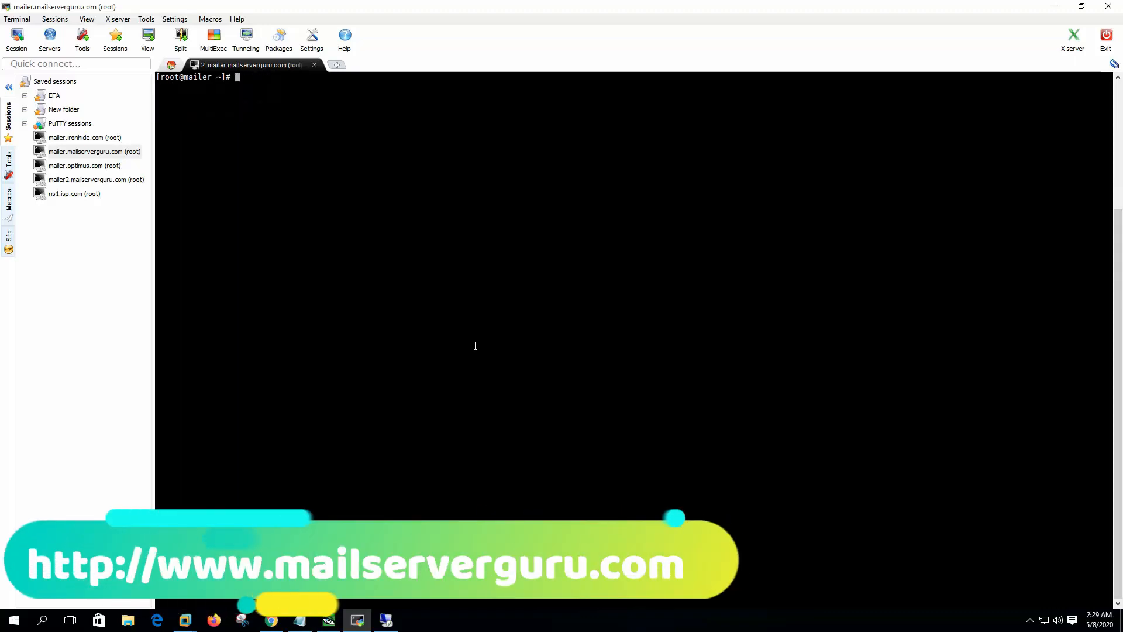
type("cd /etc/postfix/")
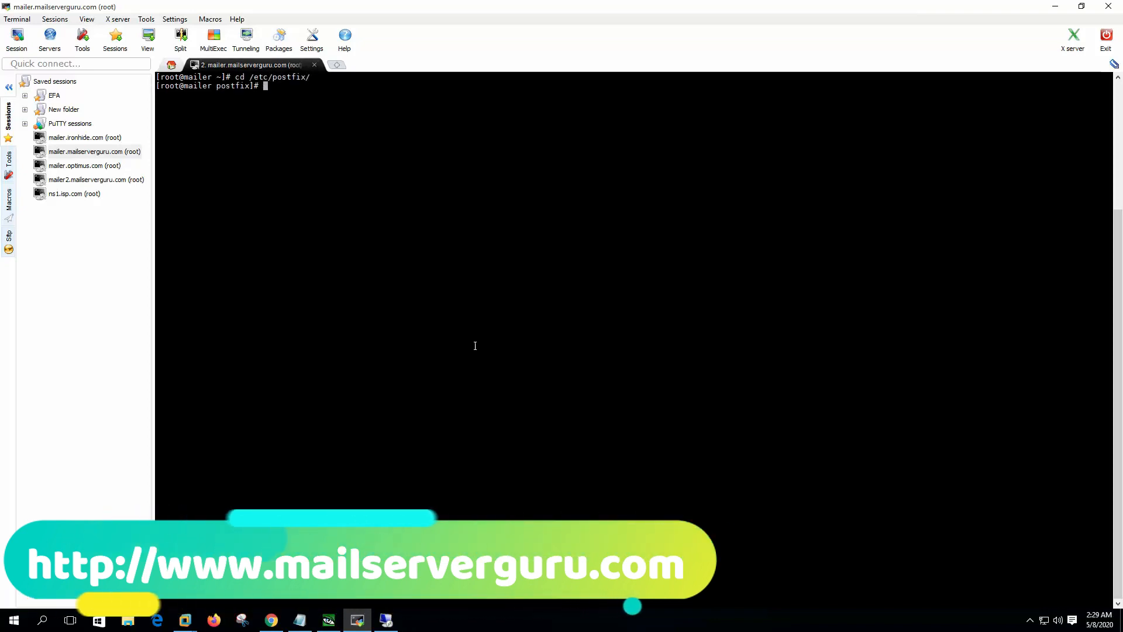
type("vi master.cf")
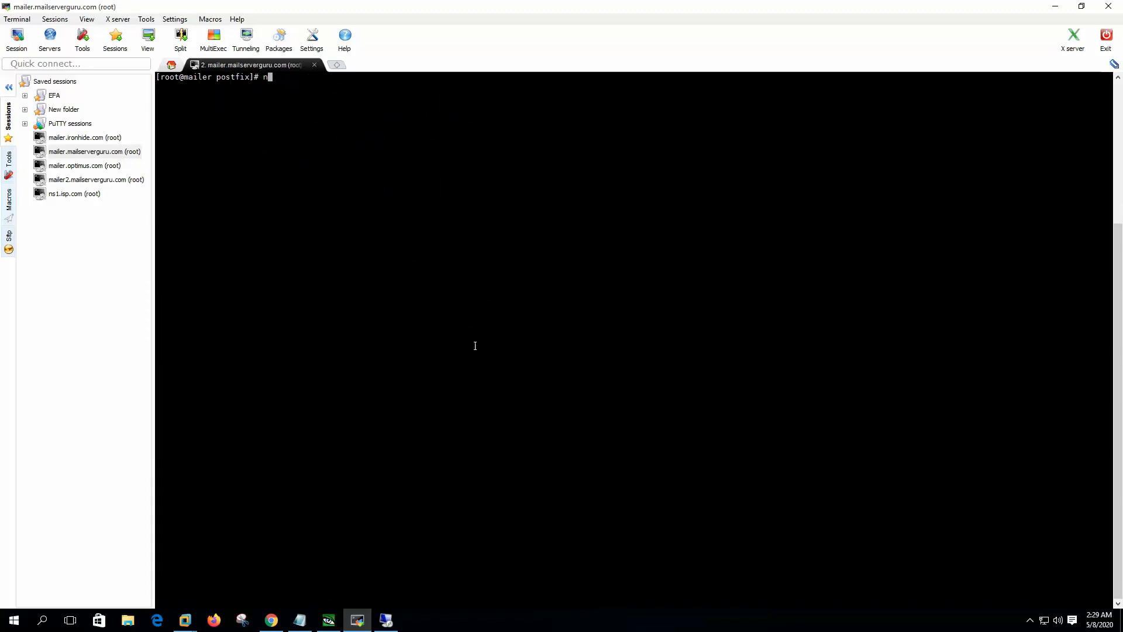
type("etstat -an")
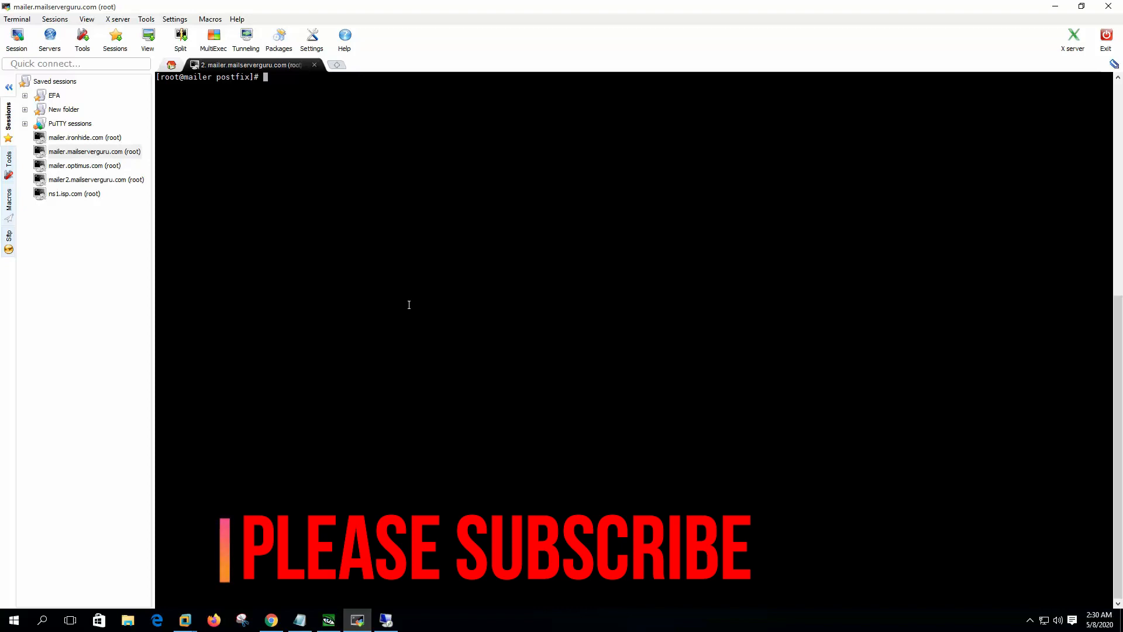
Edit master.cf in vi, enabling the smtps service with its pasted TLS/SASL options, and save with :wq
type("vi m")
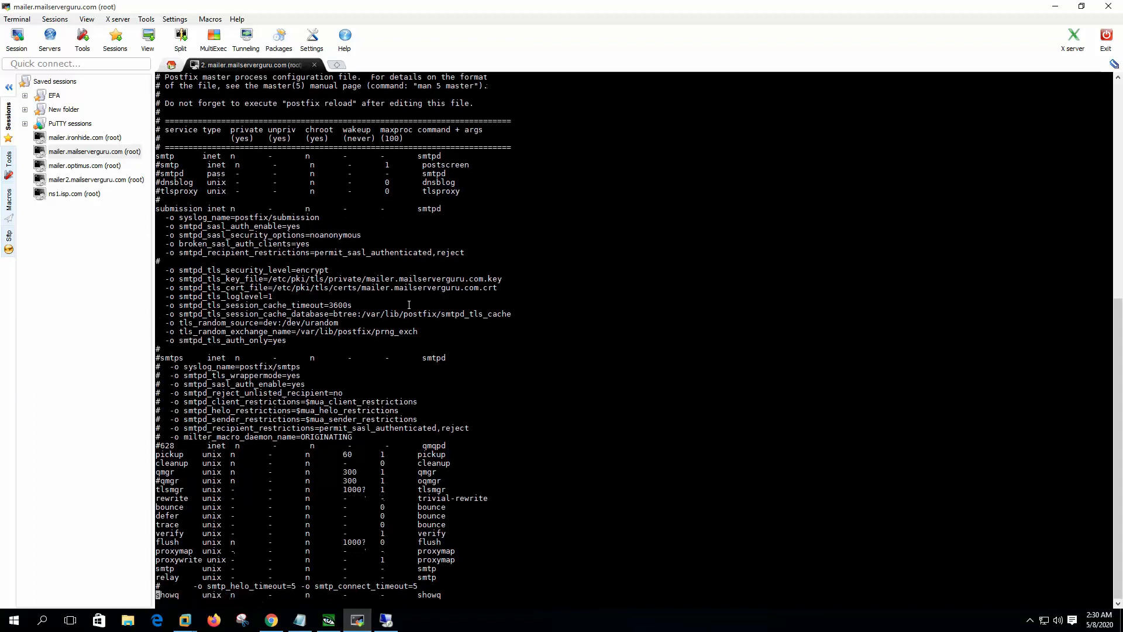
scroll("down", 3)
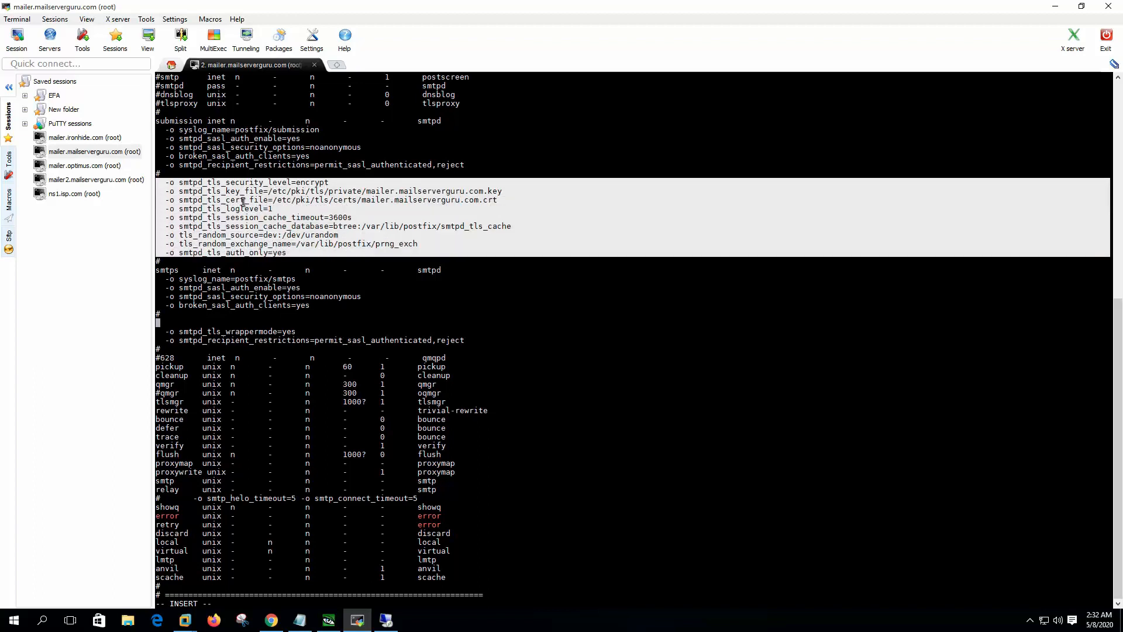
right_click(270, 199)
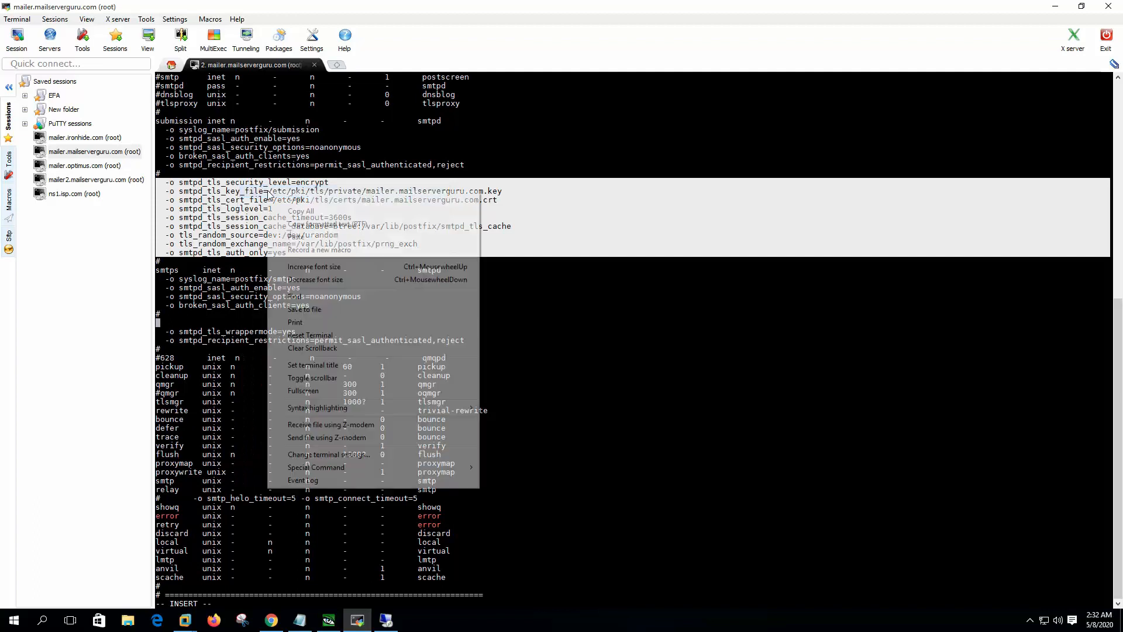
left_click(703, 290)
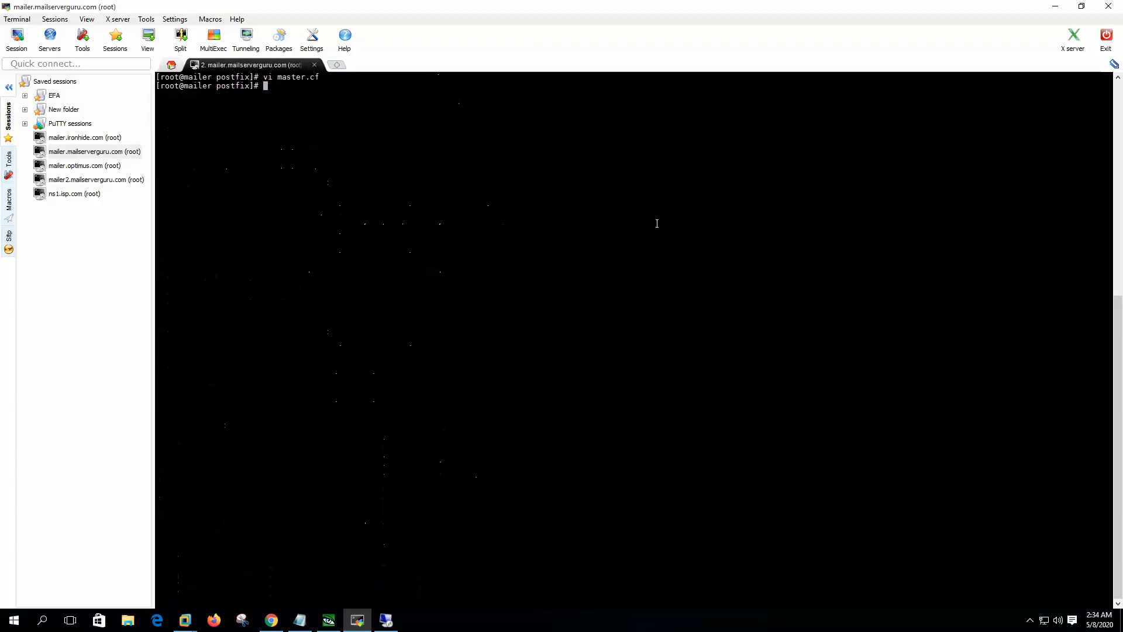
Restart Postfix, confirm the daemon restart in /var/log/maillog, and check listening ports with netstat -antp
type("systemctl restart postfix")
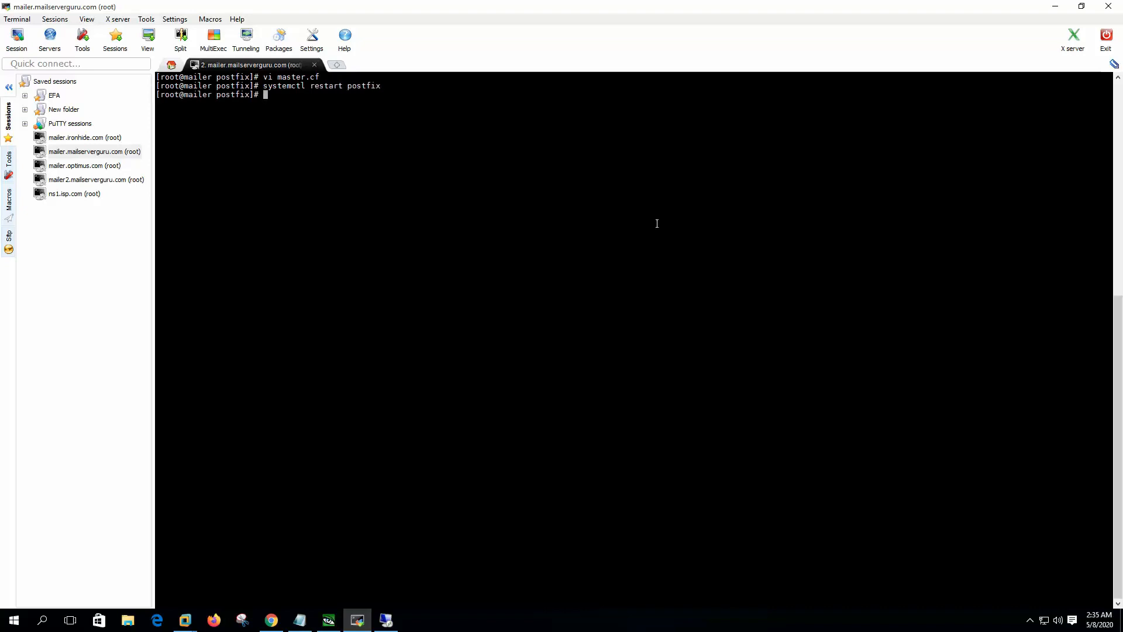
type("tai")
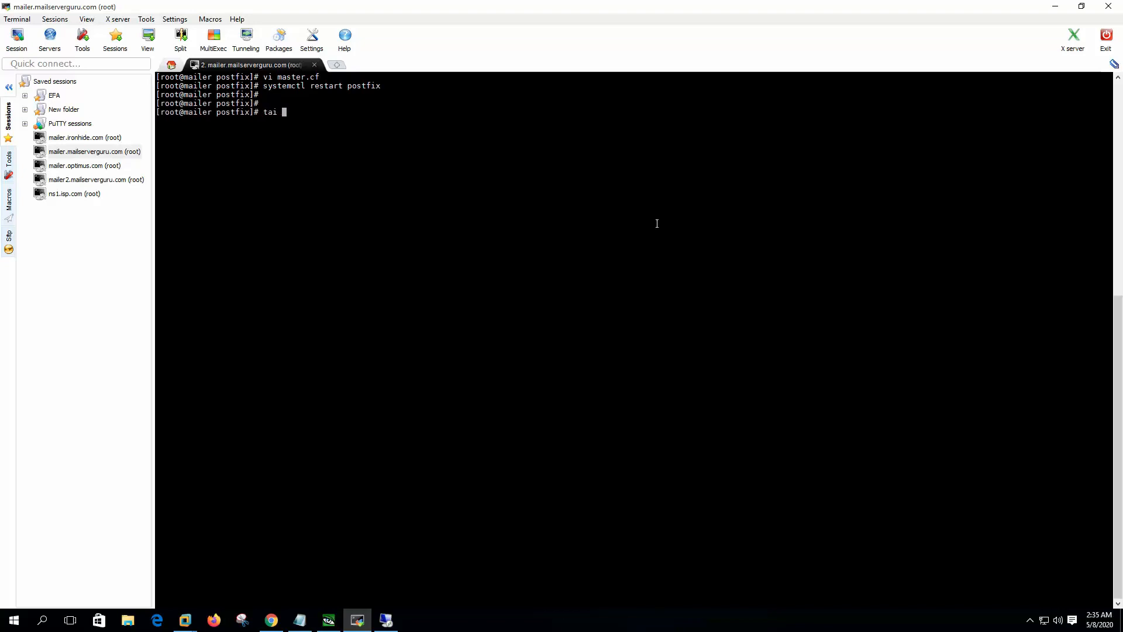
type("l -f /var/log/maillog")
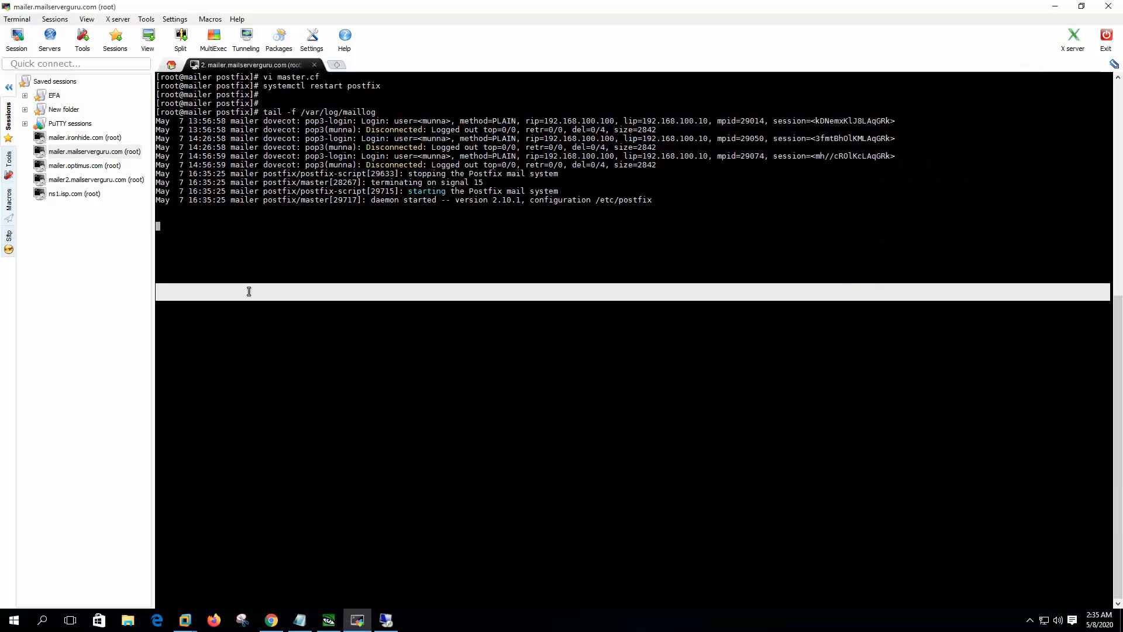
key("ctrl+c")
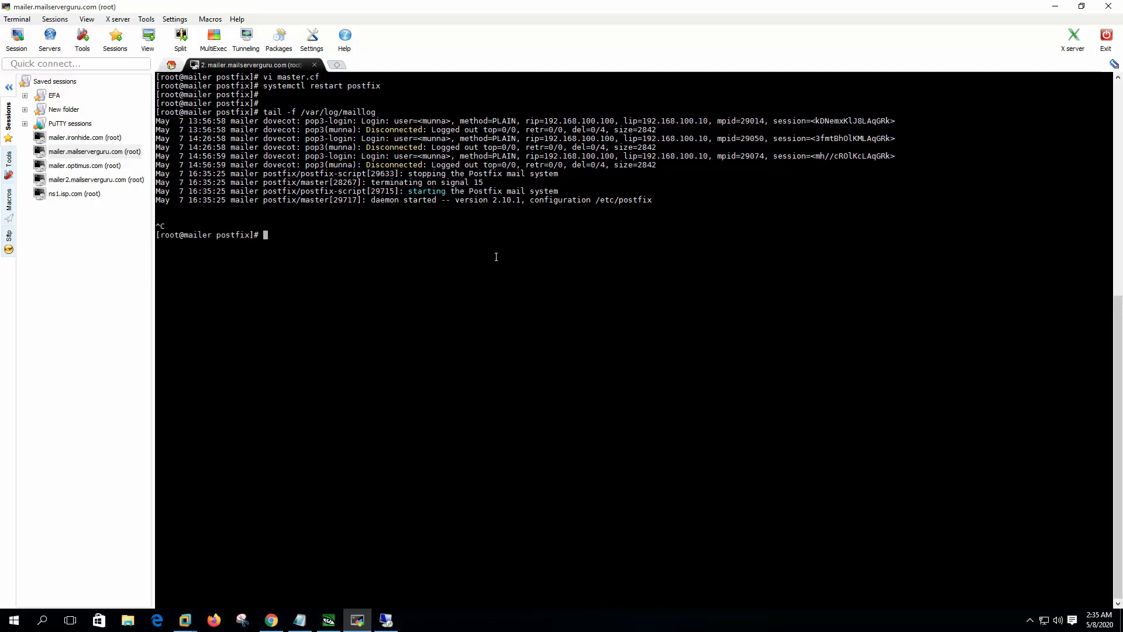
type("netstat")
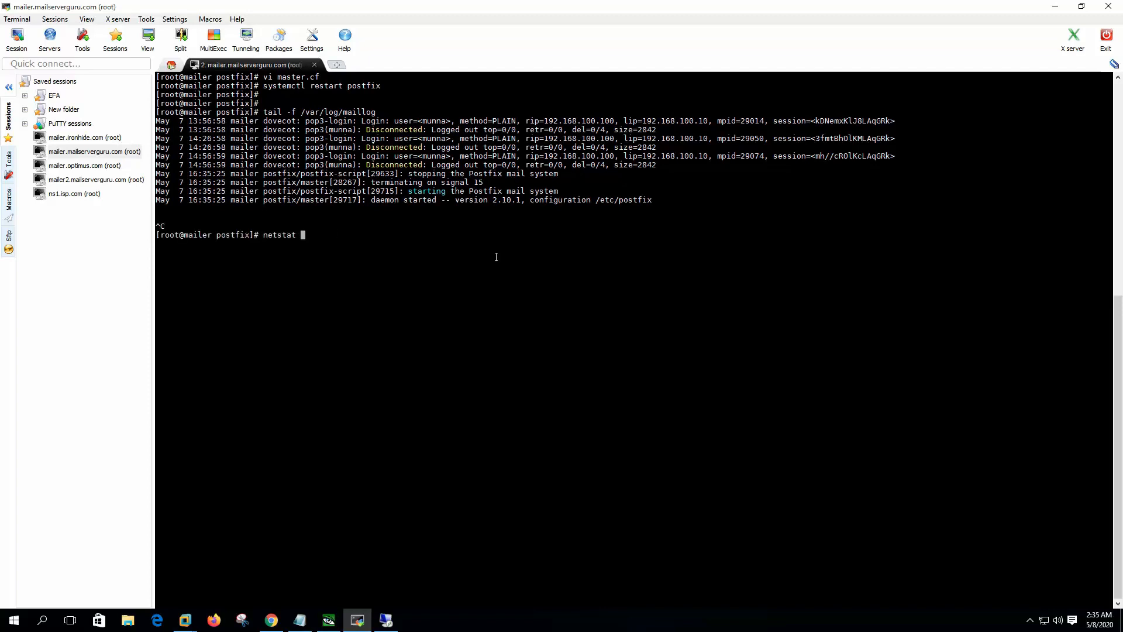
type("-antp")
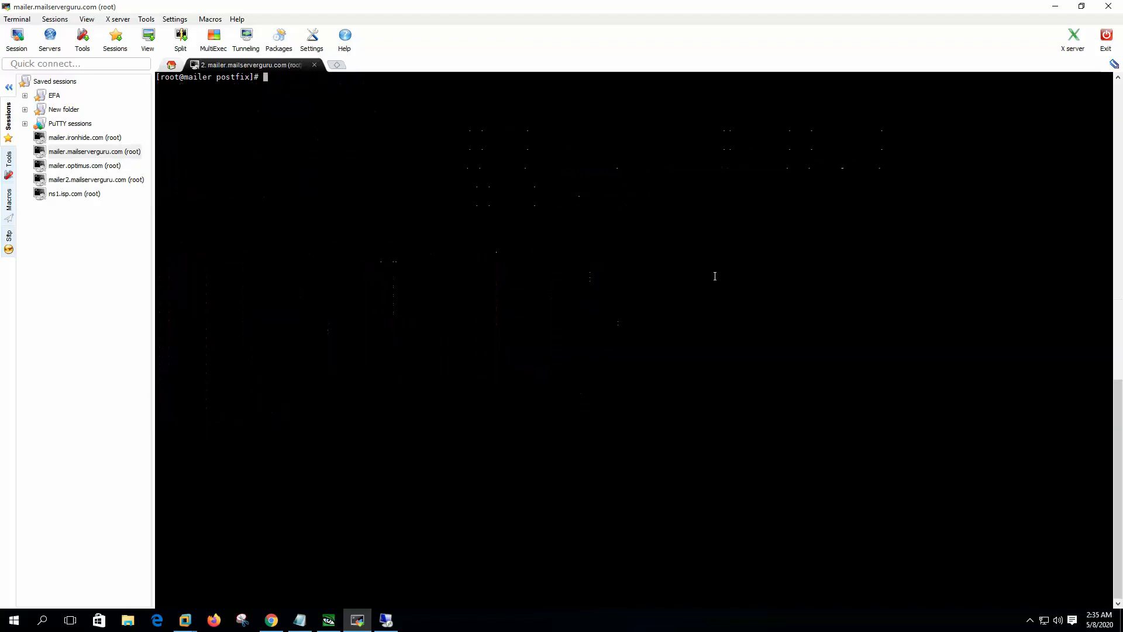
Start tailing the mail log, then reach the Outlook account's More Settings over Remote Desktop
type("tail -f /var/log/maillog")
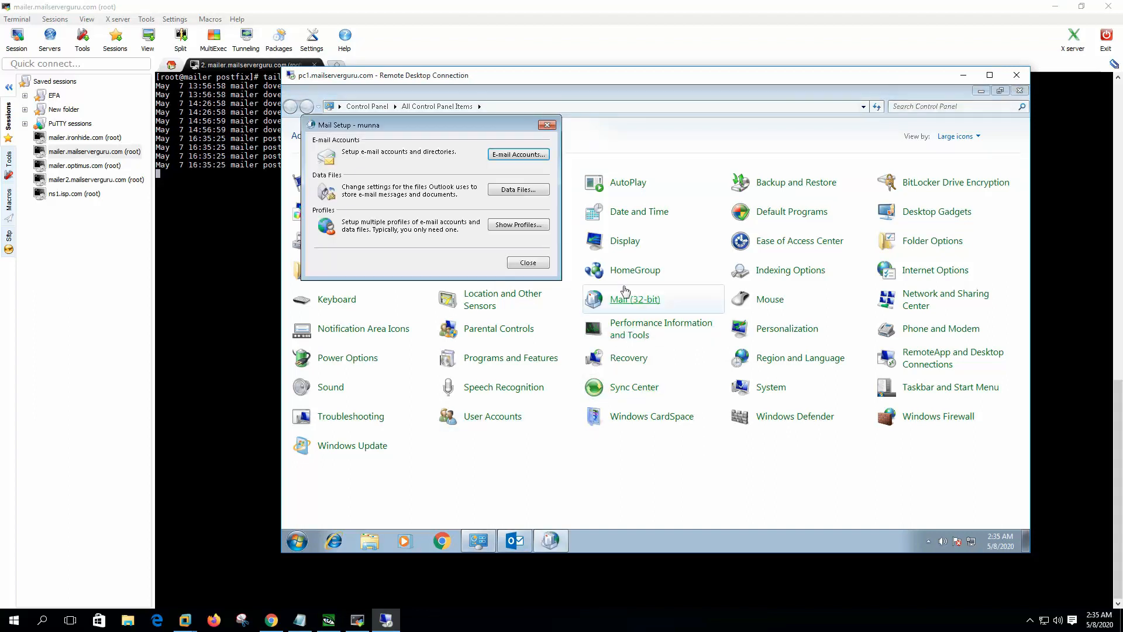
left_click(518, 154)
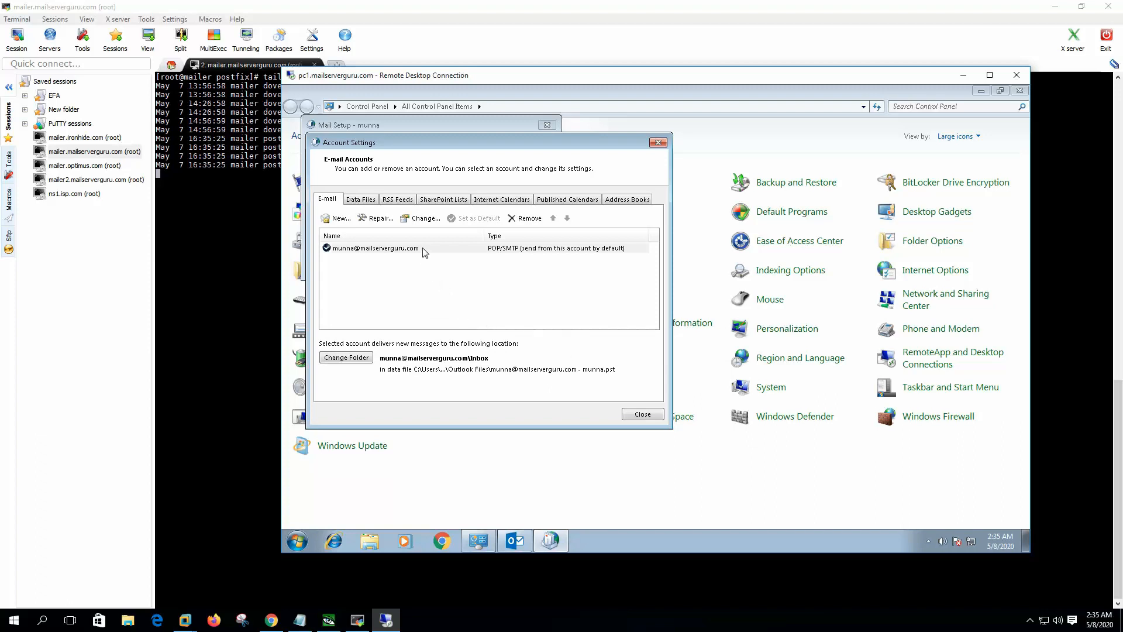
left_click(422, 218)
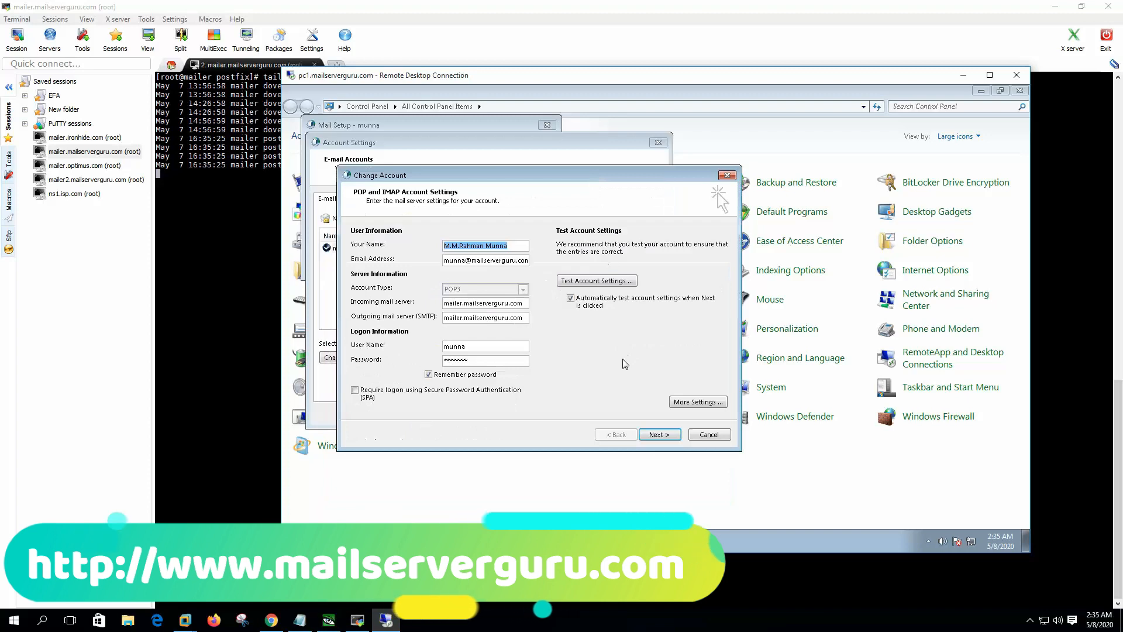
left_click(696, 401)
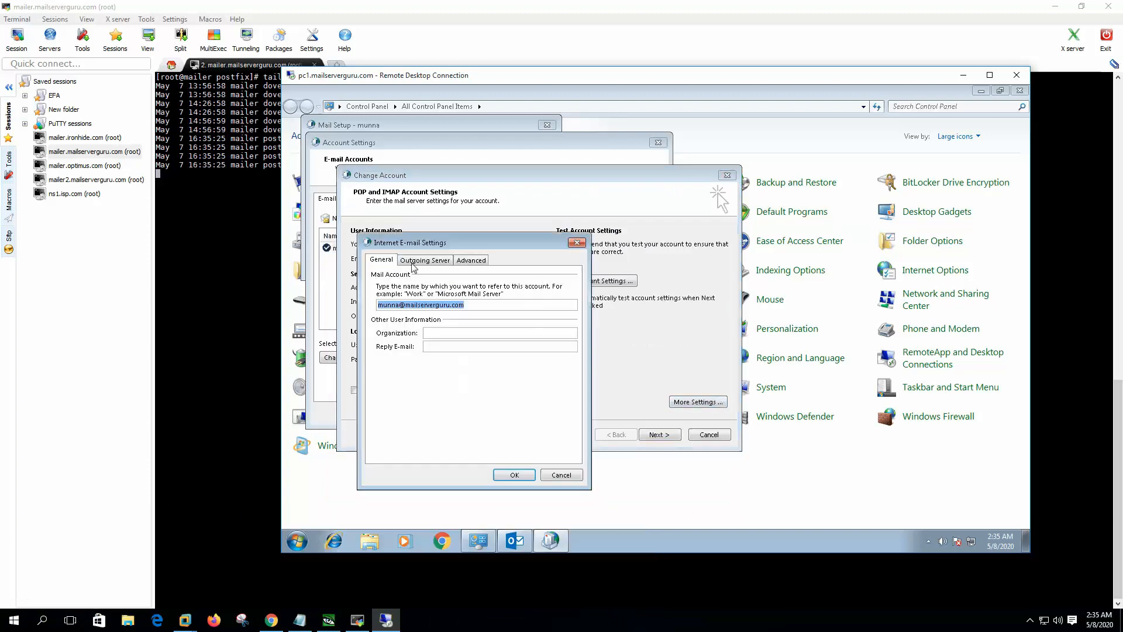
Set the outgoing SMTP server to port 465 with SSL encryption on the Advanced tab and confirm
left_click(424, 260)
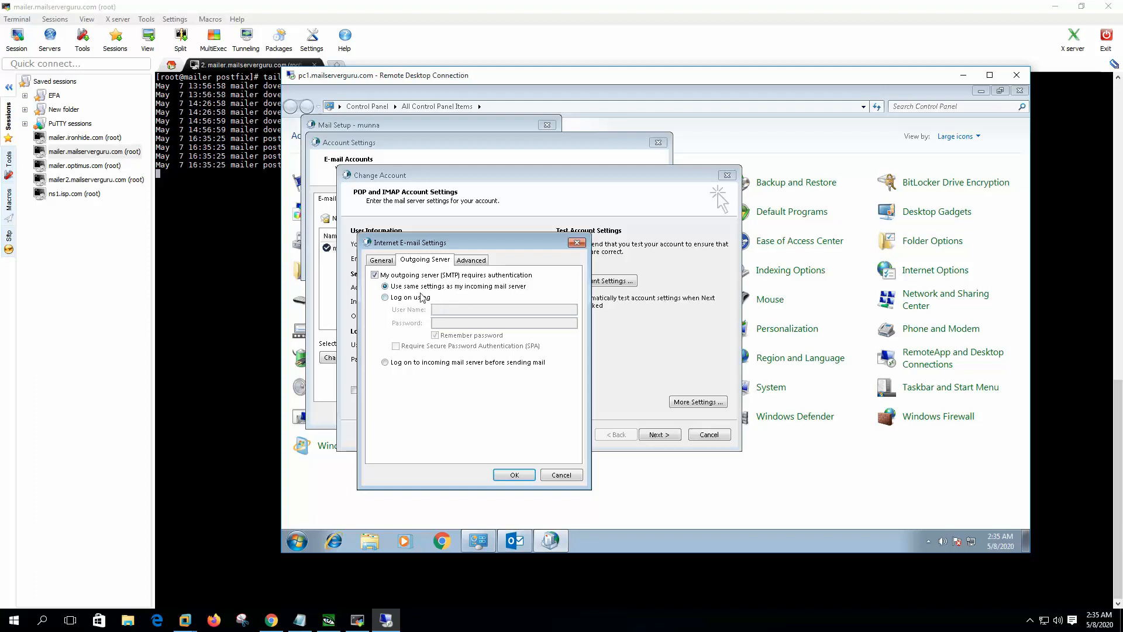
left_click(470, 260)
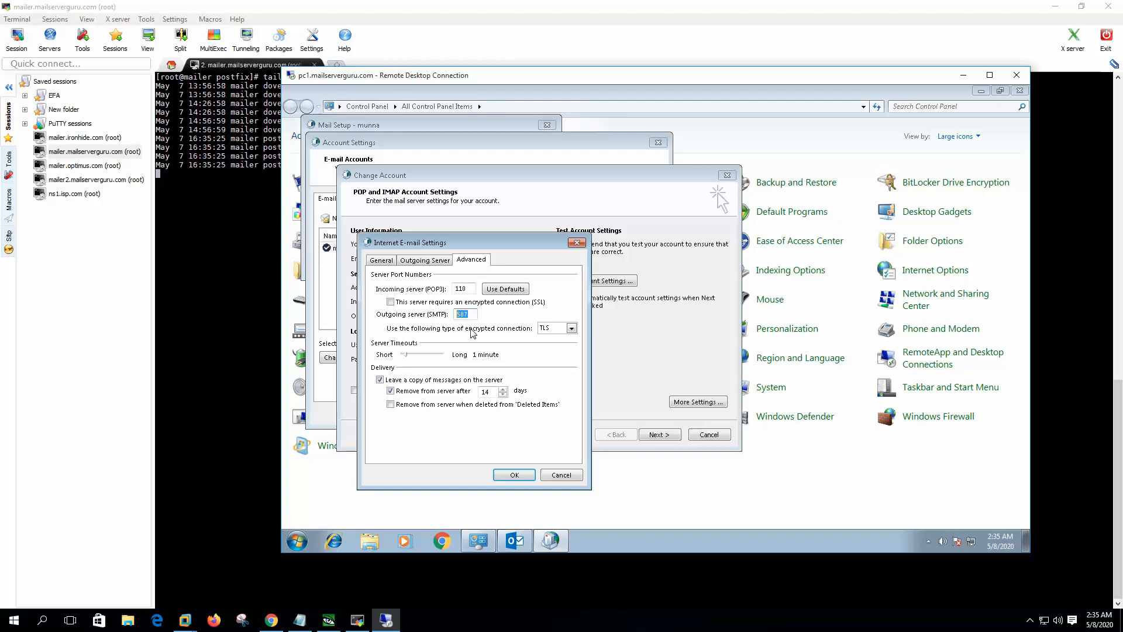
left_click(570, 327)
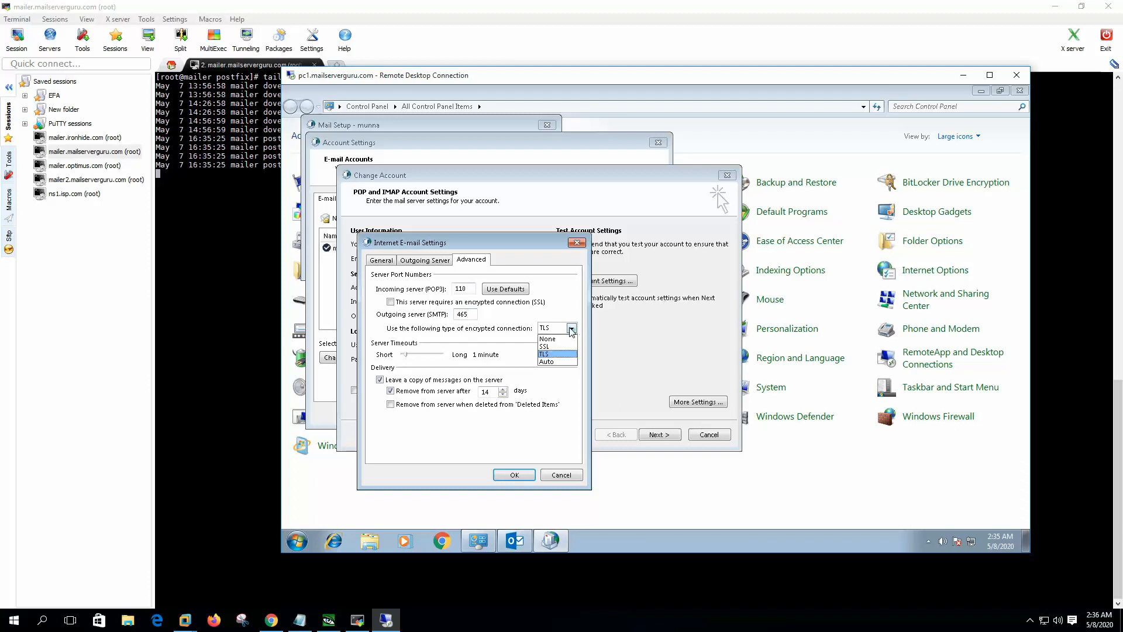
left_click(546, 346)
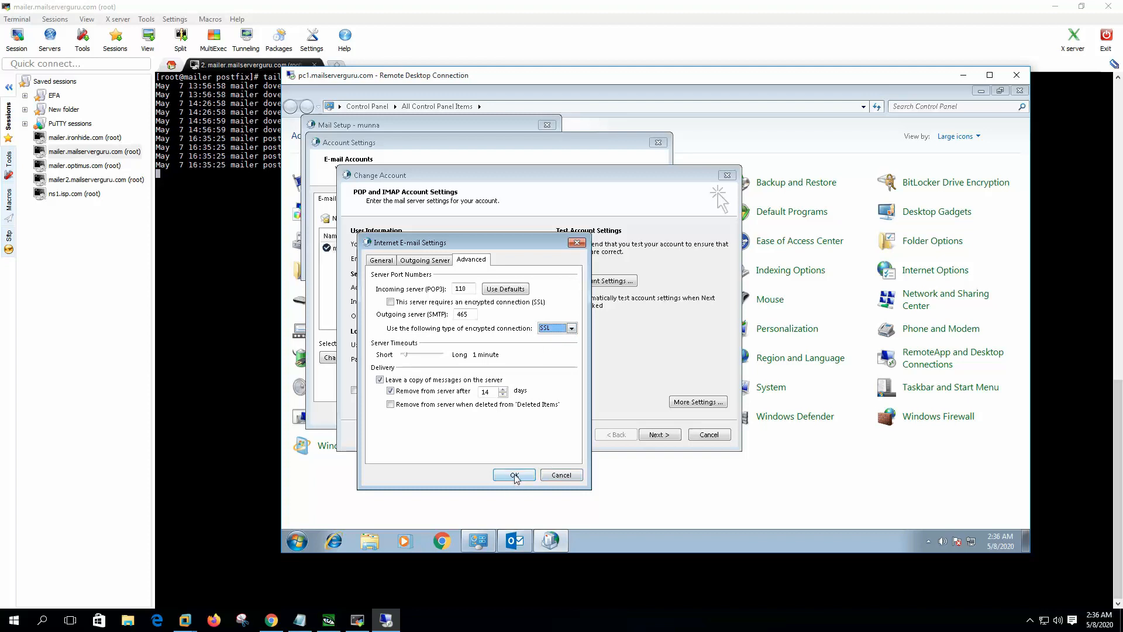
left_click(514, 475)
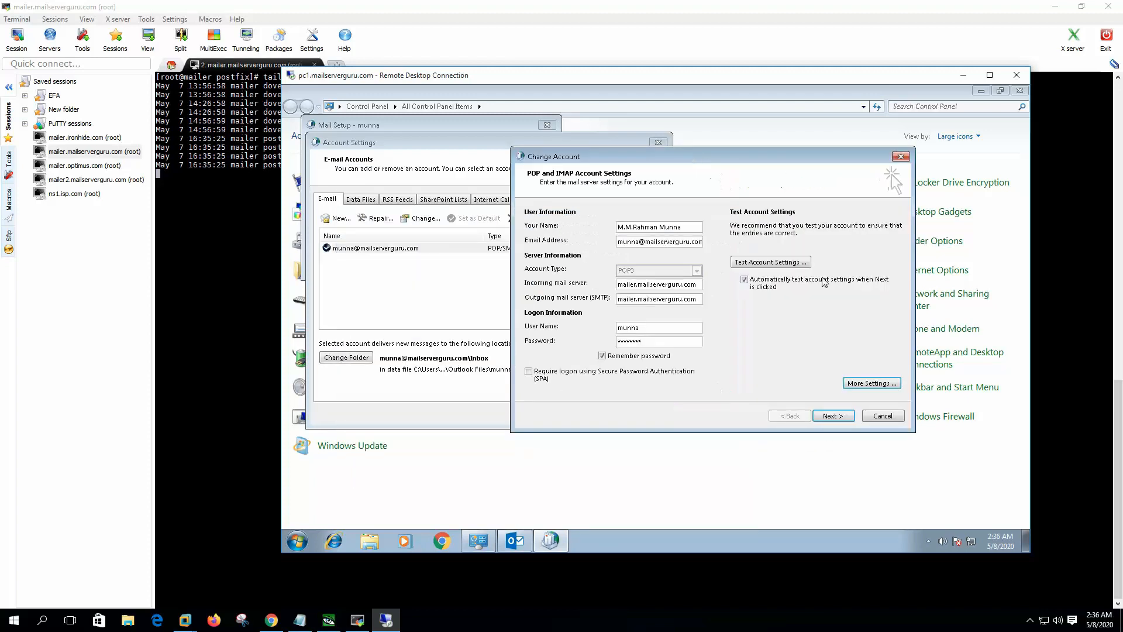
Watch the live mail log in MobaXterm show the smtps TLS connection delivering the message
left_click(770, 260)
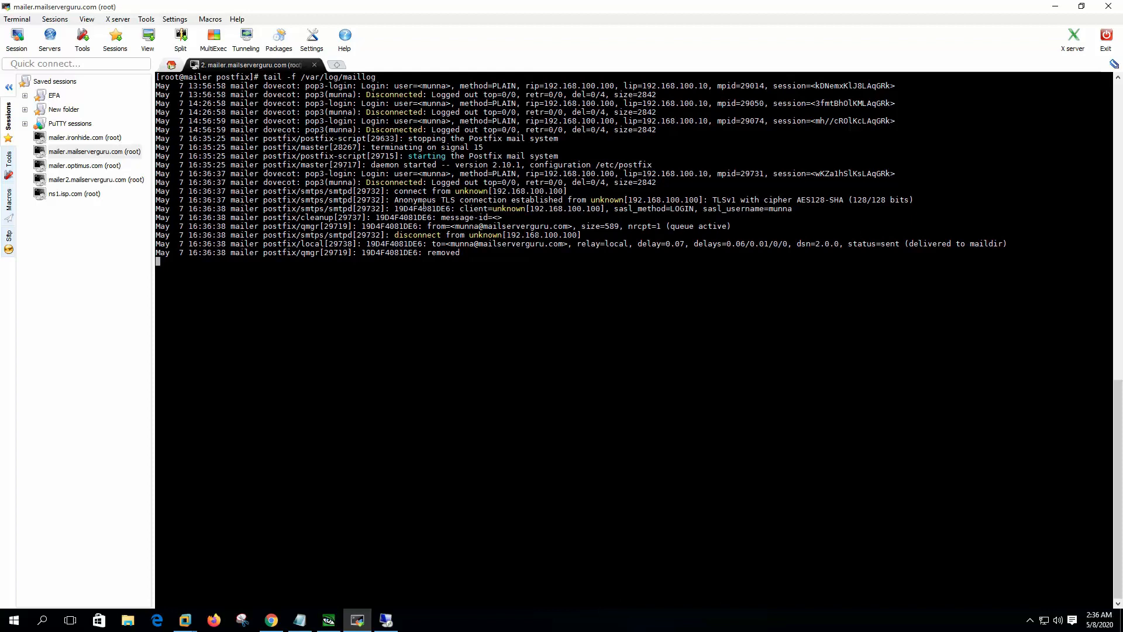
double_click(423, 200)
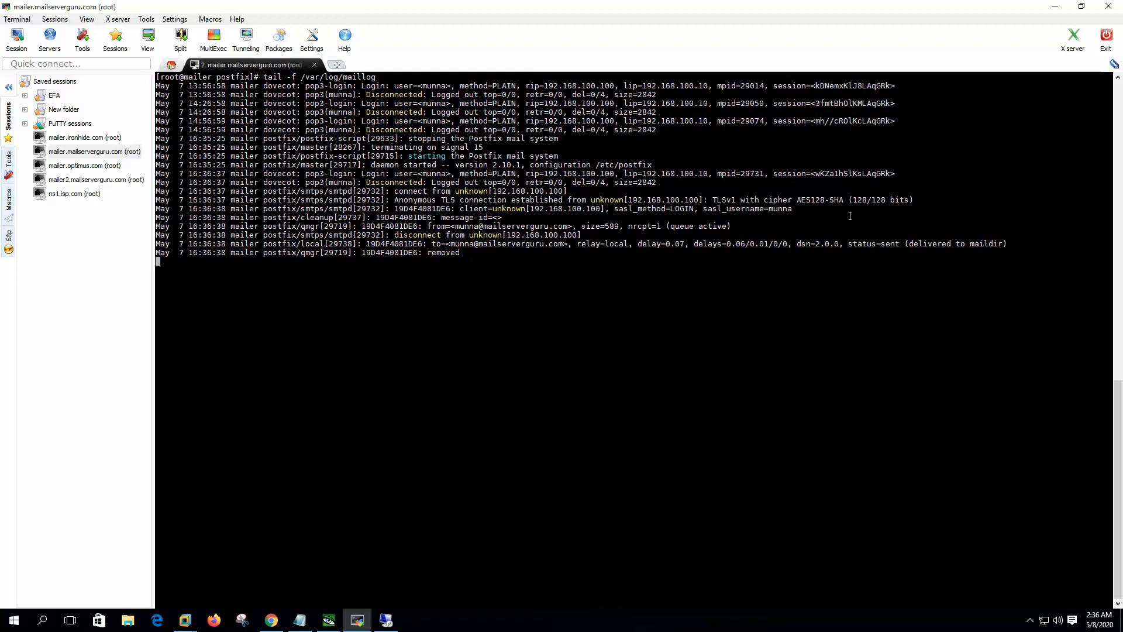
left_click_drag(614, 208, 783, 208)
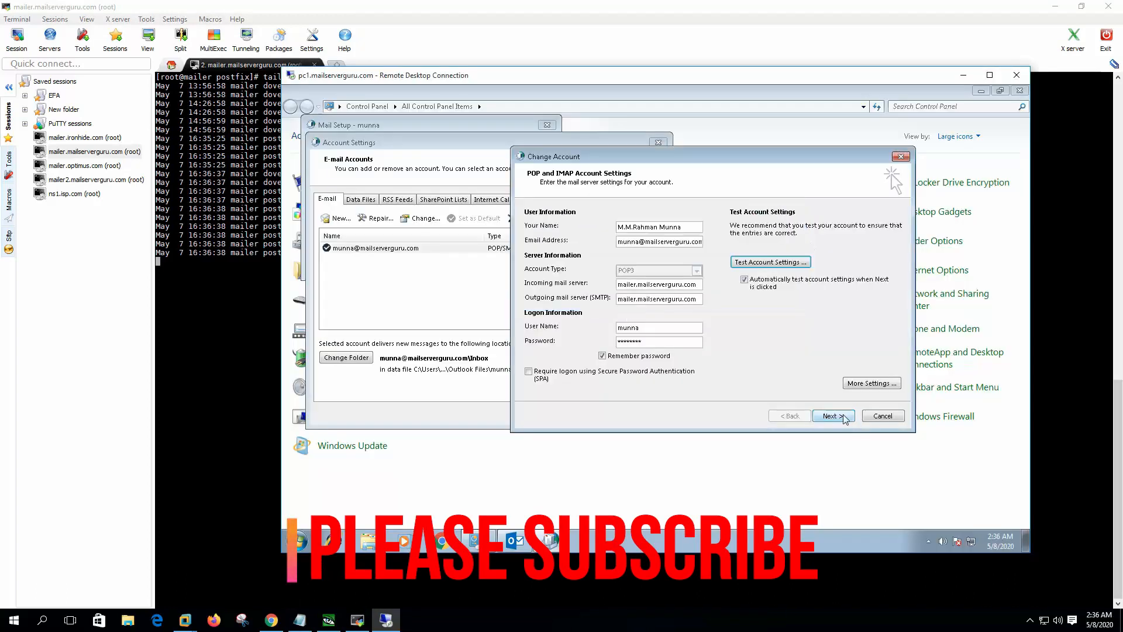
Run Test Account Settings so POP3 logon and the test send both pass, then dismiss the results
left_click(833, 416)
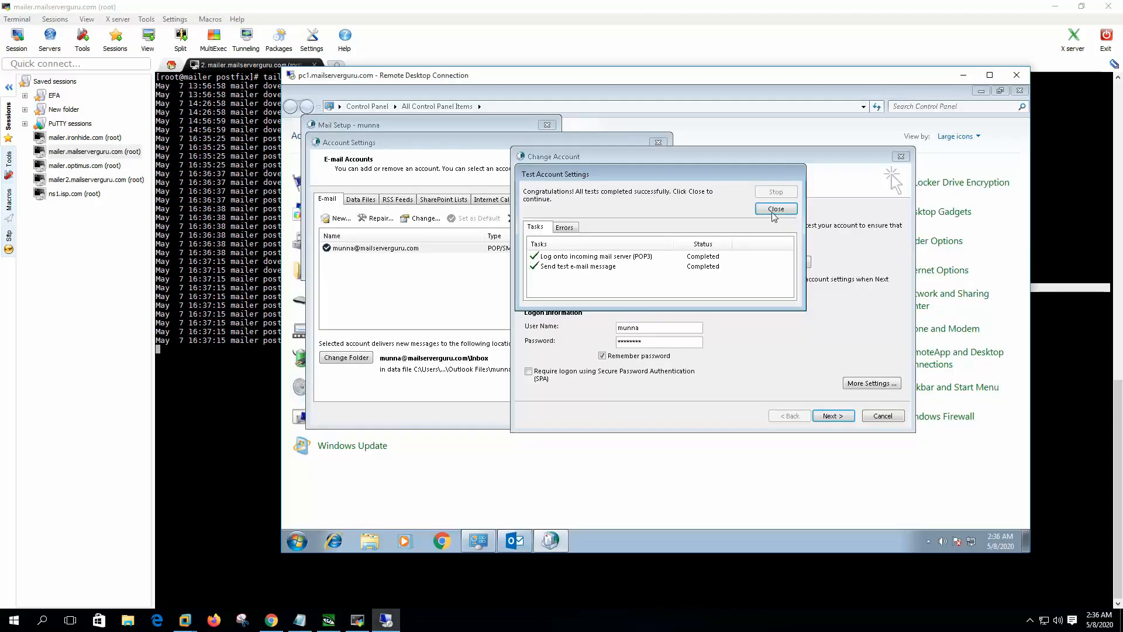
left_click(774, 208)
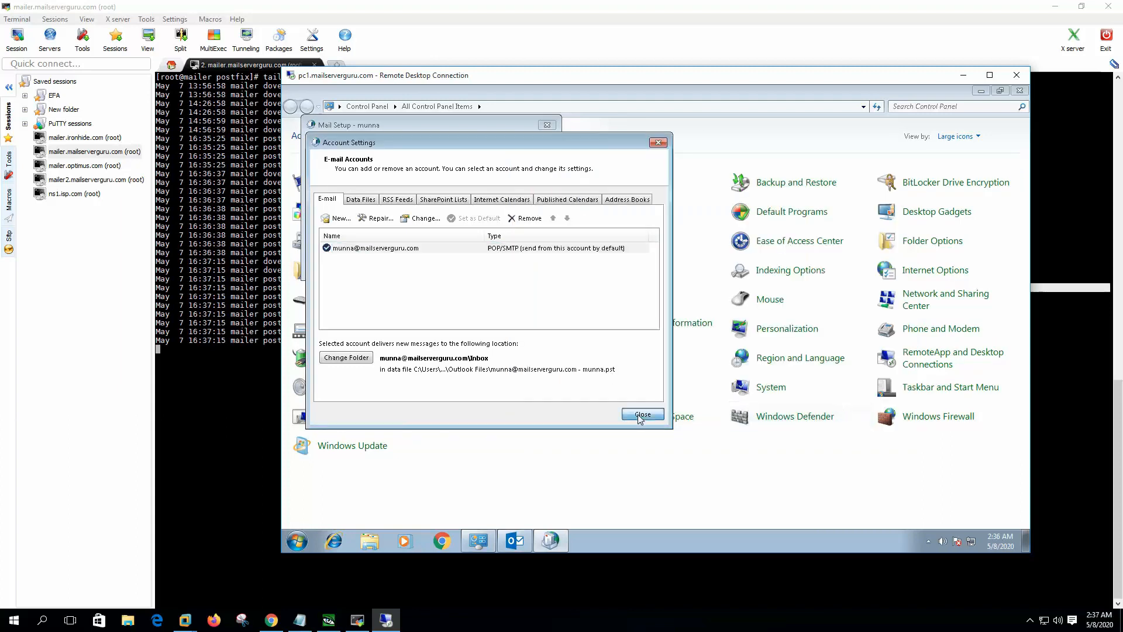
Close Account Settings and view today's Microsoft Outlook Test Messages in the inbox
left_click(640, 415)
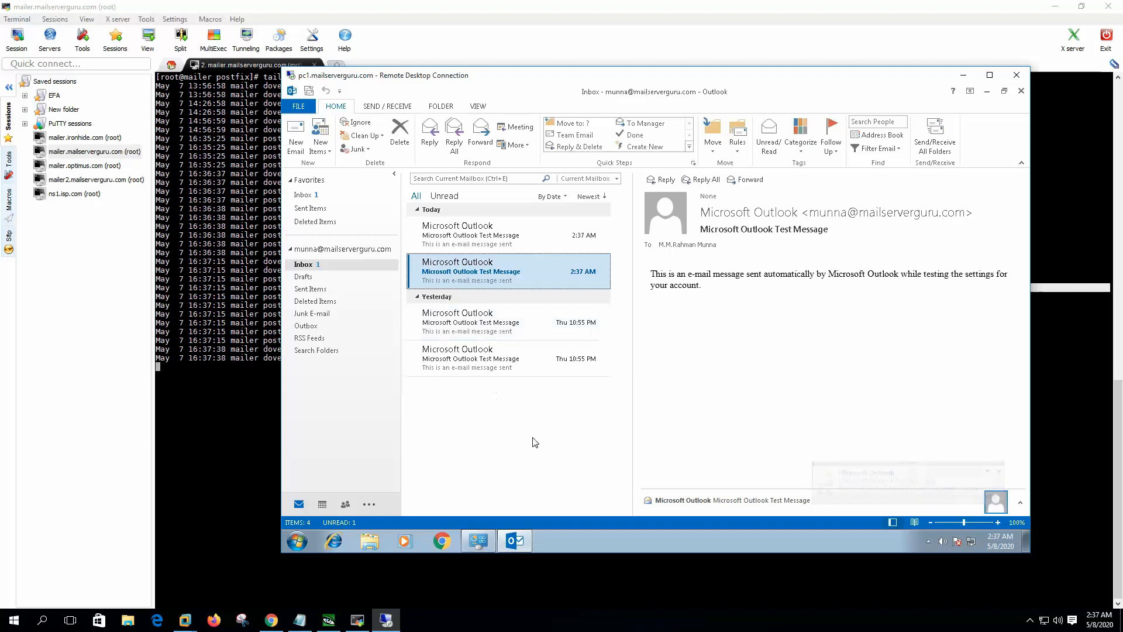
left_click(506, 358)
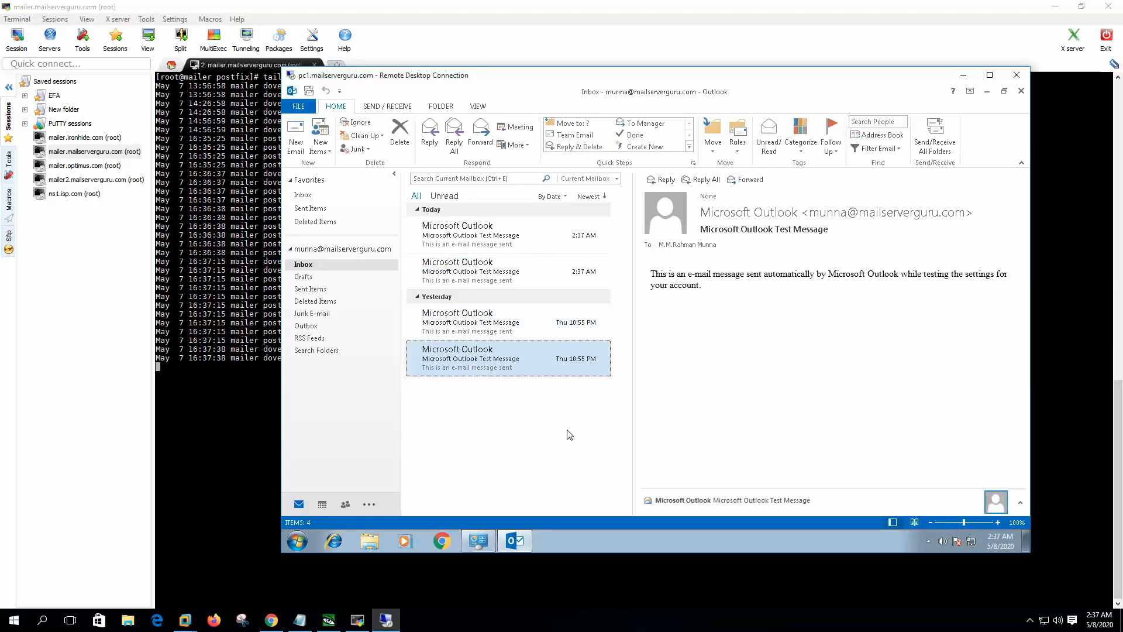